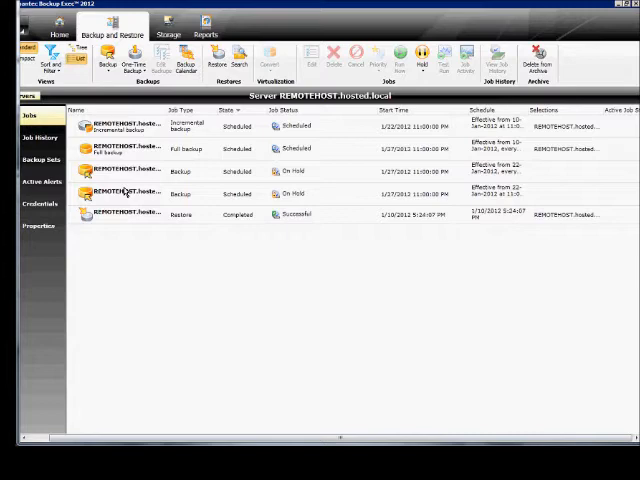
pyautogui.moveTo(146, 137)
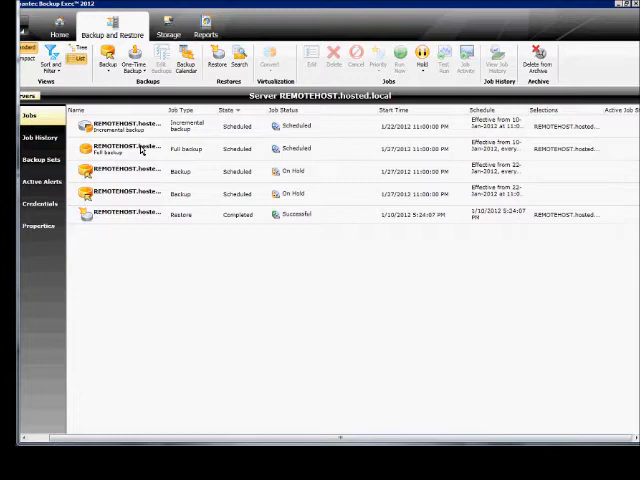
# Open the Backup drop-down listing the available backup job types.
pyautogui.click(105, 55)
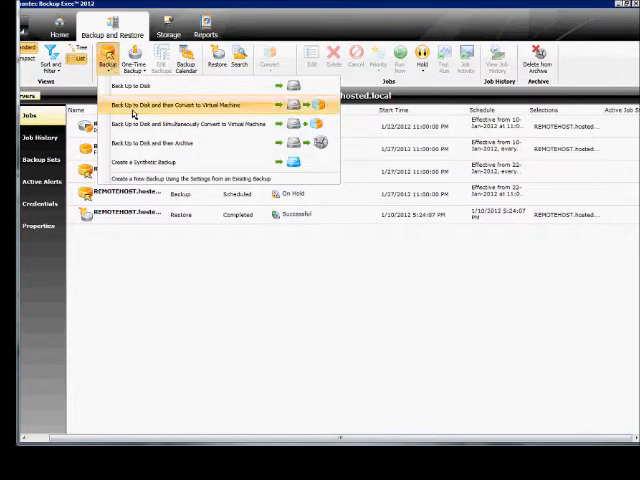
# Create a 'Back Up to Disk and then Convert to Virtual Machine' job and dismiss the credentials check.
pyautogui.click(190, 105)
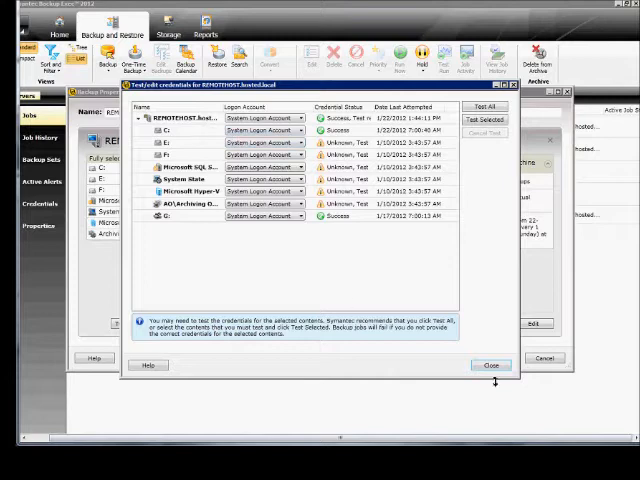
pyautogui.click(490, 364)
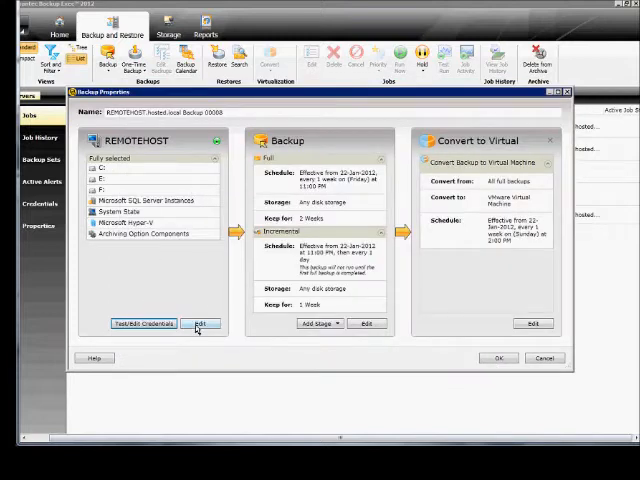
# Limit selections to C: and System State and remove the Incremental backup stage.
pyautogui.click(201, 323)
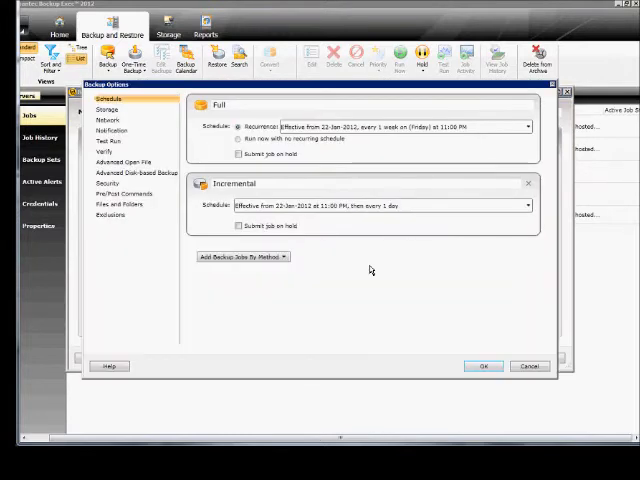
pyautogui.moveTo(529, 194)
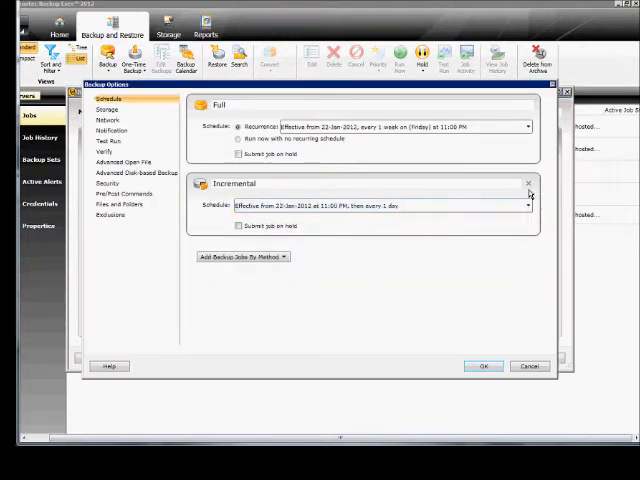
pyautogui.click(527, 182)
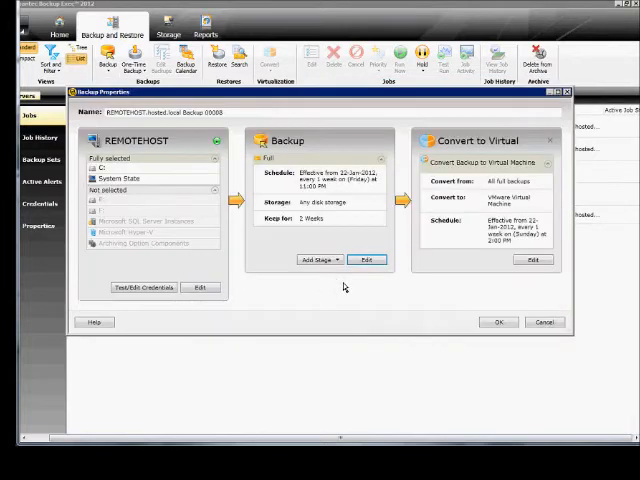
pyautogui.moveTo(497, 184)
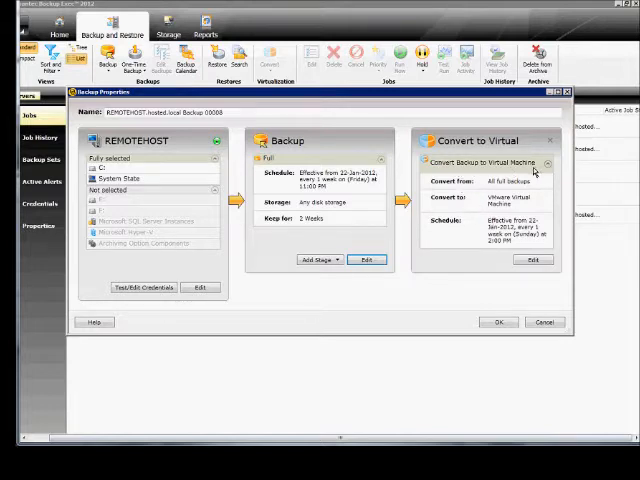
pyautogui.moveTo(512, 199)
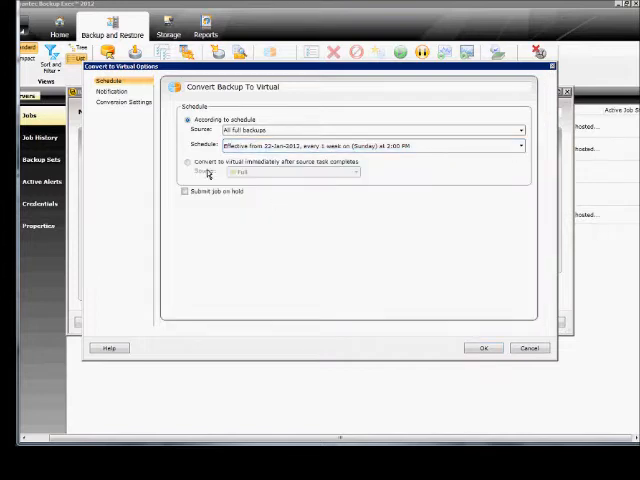
# Set conversion to run immediately after the Full source backup completes.
pyautogui.click(187, 162)
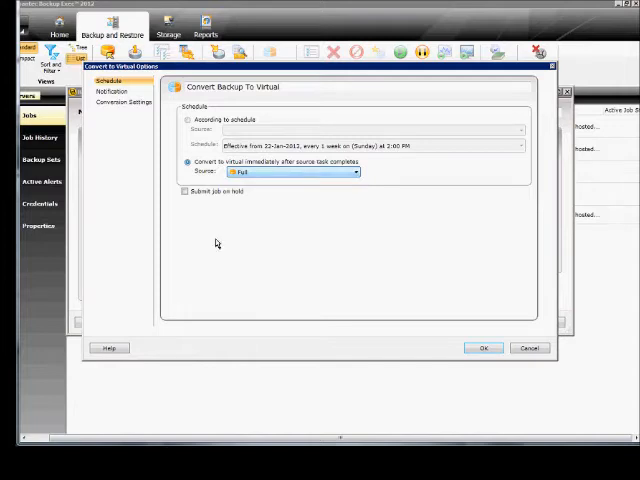
# View the Notification page and recipient list, cancelling without adding any recipient.
pyautogui.click(114, 91)
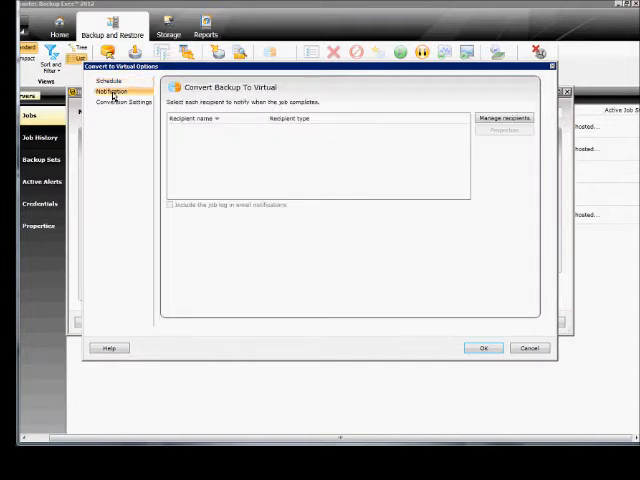
pyautogui.moveTo(455, 134)
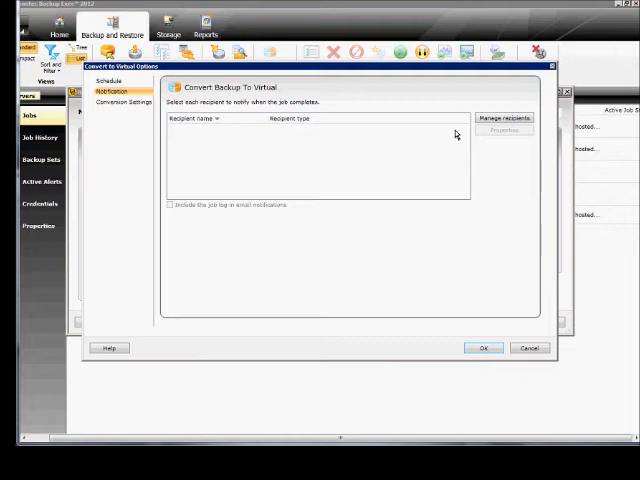
pyautogui.click(506, 119)
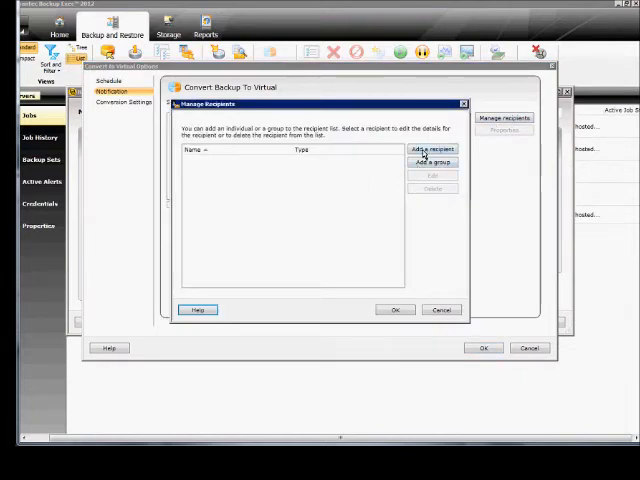
pyautogui.click(431, 148)
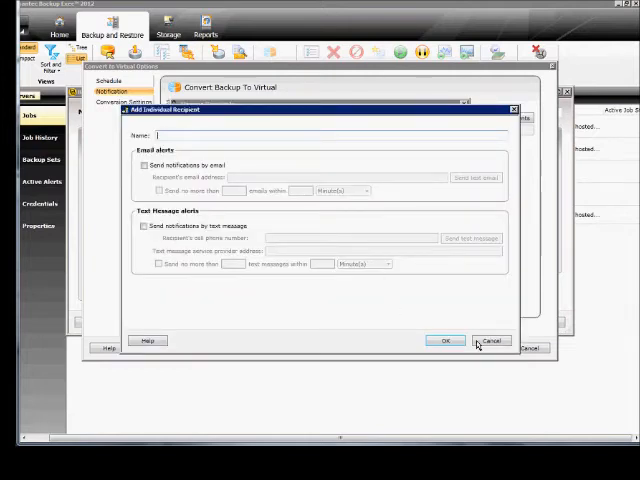
pyautogui.click(490, 340)
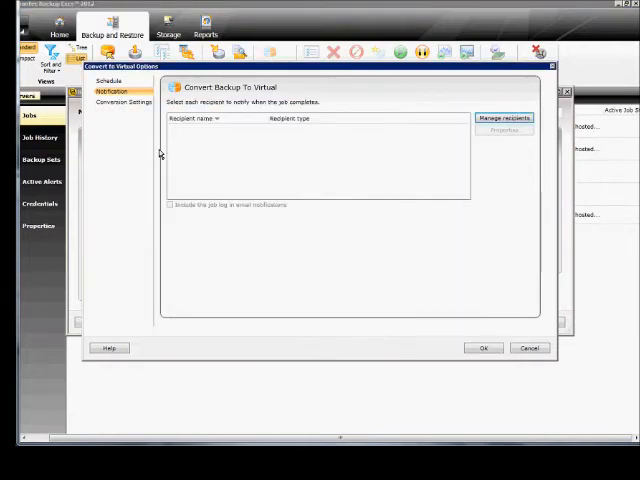
# Set Convert for to Hyper-V and browse for the Hyper-V host server.
pyautogui.click(123, 104)
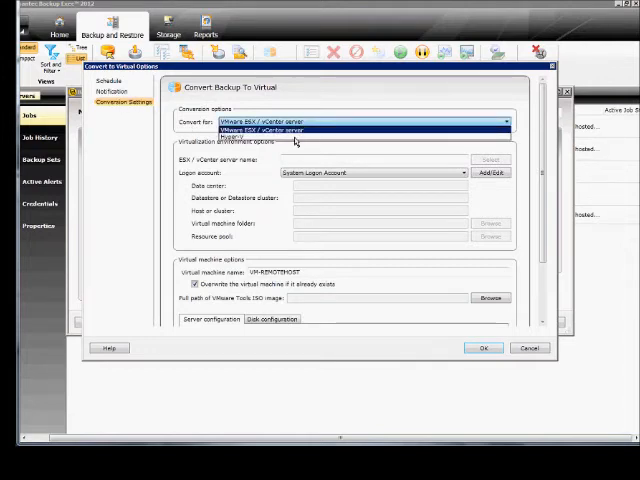
pyautogui.click(305, 133)
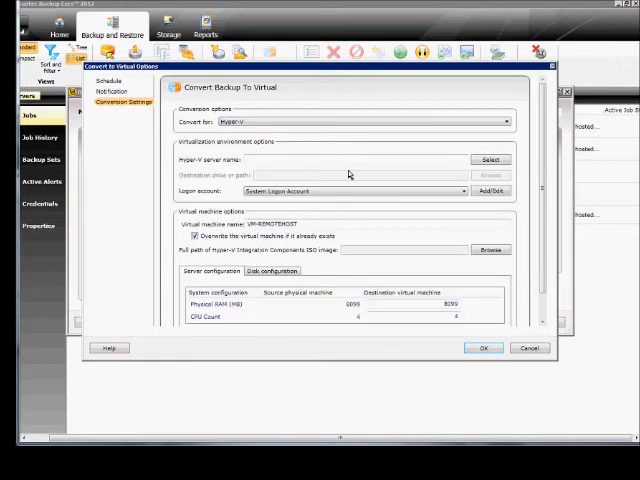
pyautogui.click(488, 159)
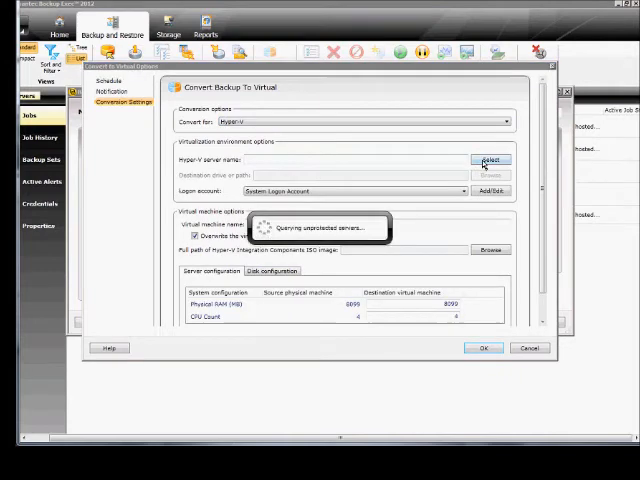
pyautogui.click(486, 159)
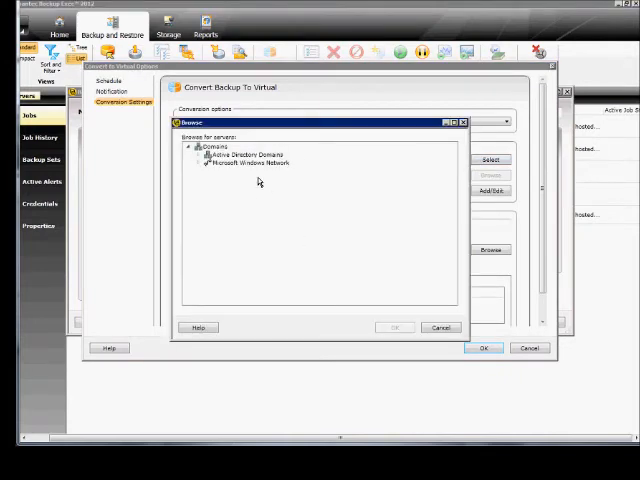
pyautogui.moveTo(437, 351)
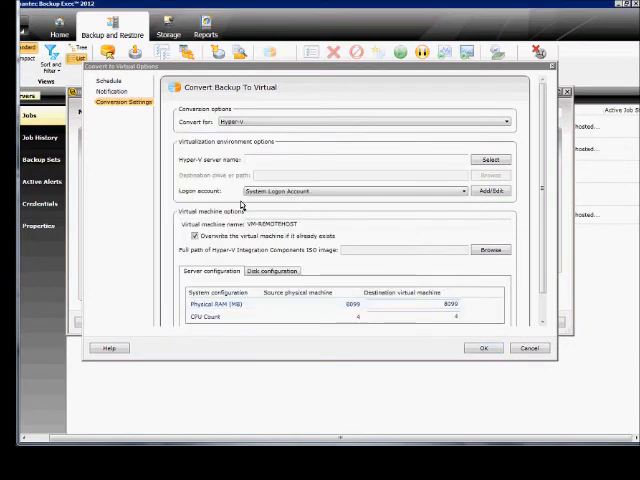
pyautogui.moveTo(331, 172)
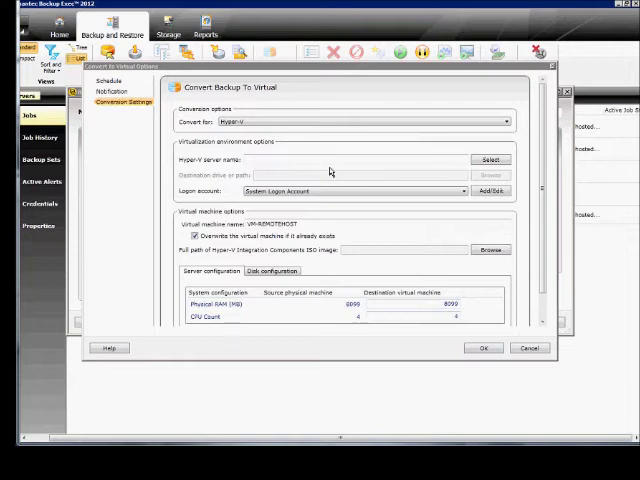
pyautogui.moveTo(322, 198)
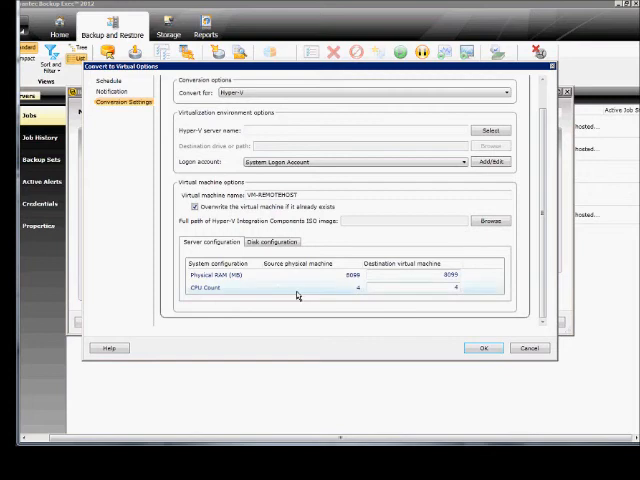
pyautogui.moveTo(230, 302)
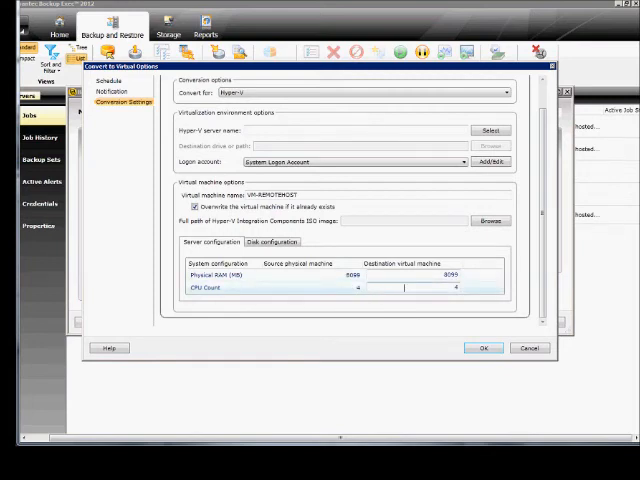
# Select the destination CPU Count cell, then open Disk 0's configuration details.
pyautogui.click(271, 242)
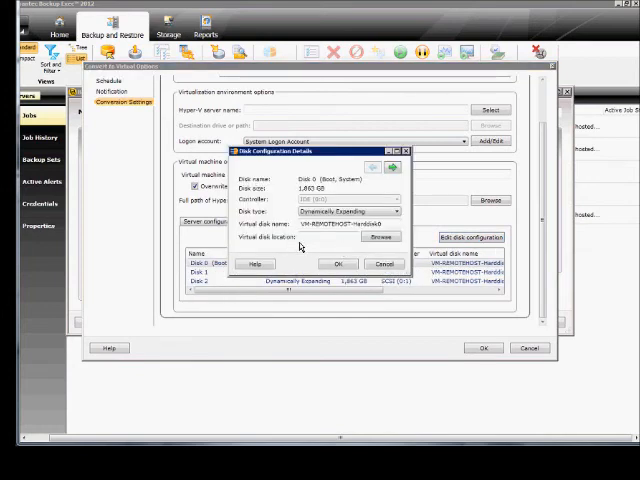
# Switch Disk 0 to Fixed Size, then cancel so it stays dynamically expanding.
pyautogui.click(396, 211)
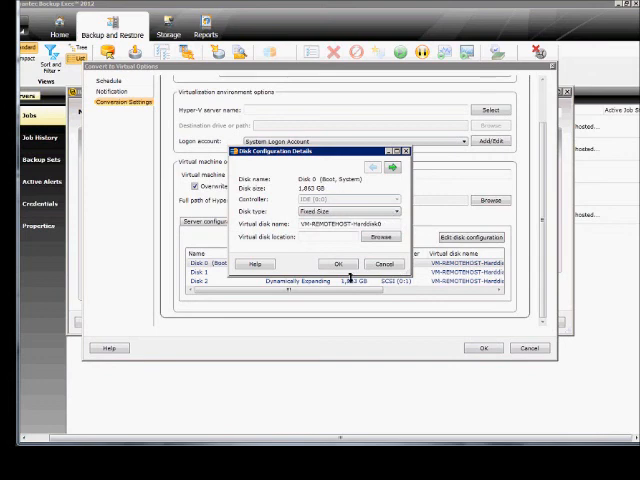
pyautogui.moveTo(385, 264)
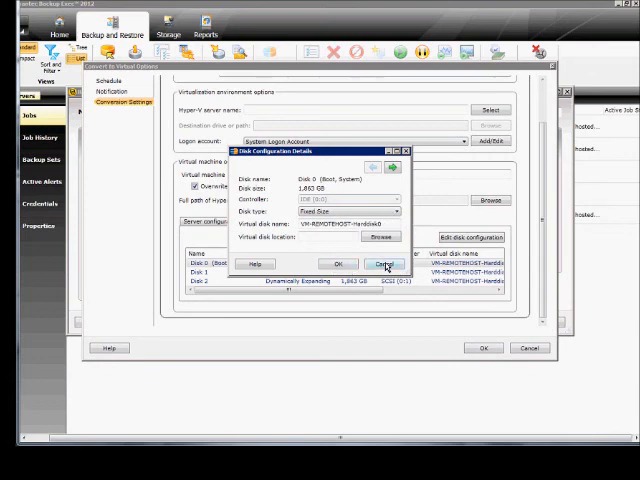
pyautogui.click(385, 263)
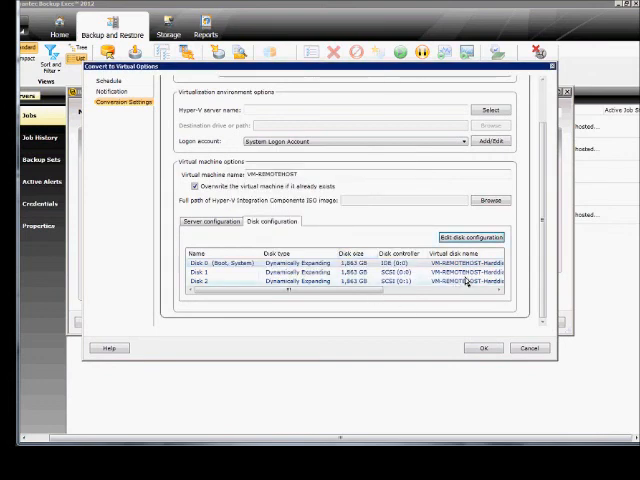